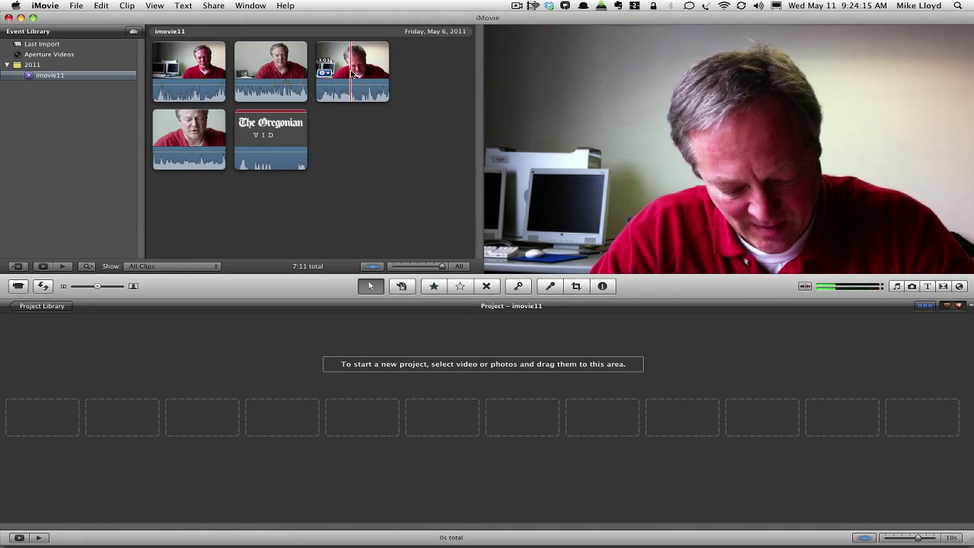
Add the whole third interview clip from the Event Browser to the empty project timeline.
left_click(351, 72)
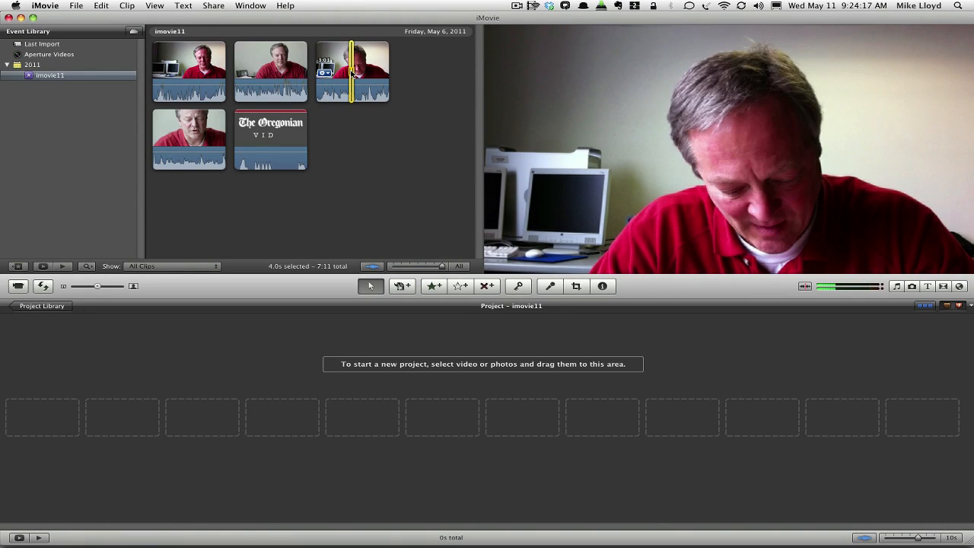
key("cmd+a")
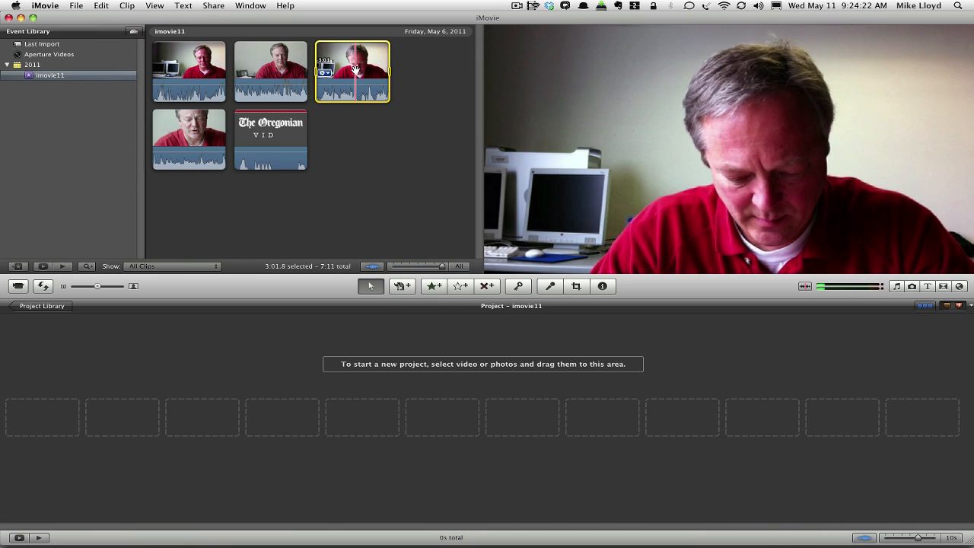
left_click_drag(354, 71, 58, 417)
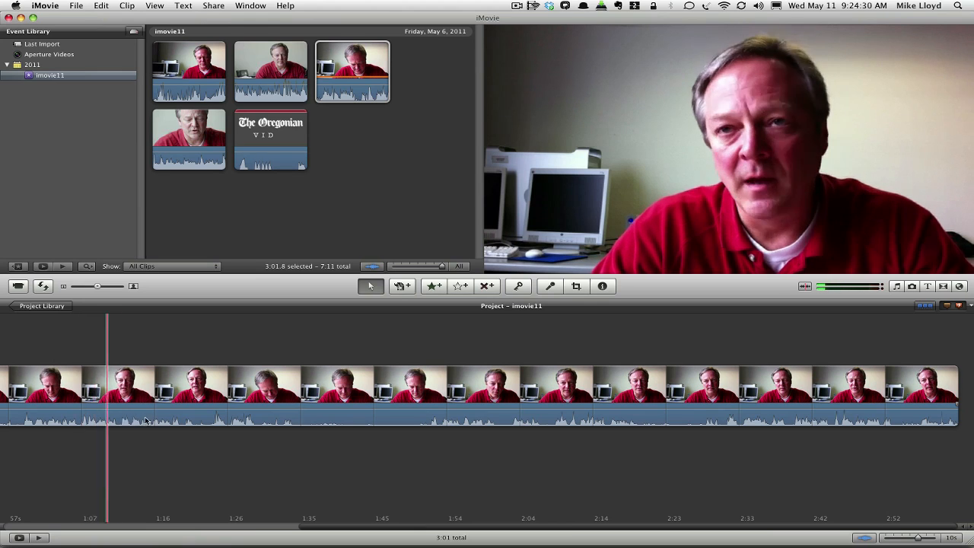
Select the range of the clip from just after its start to the end.
left_click(609, 393)
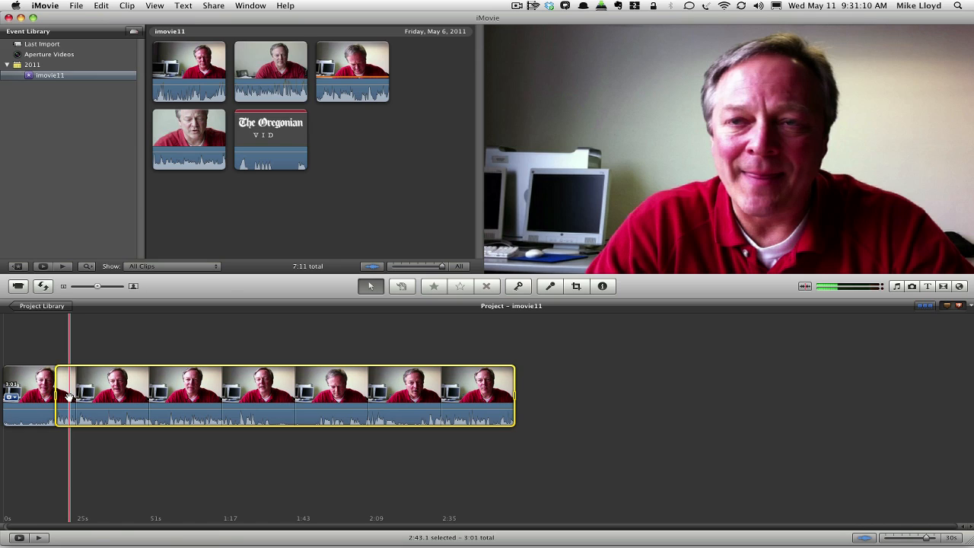
Trim the clip to the selected range, removing its opening seconds.
right_click(69, 394)
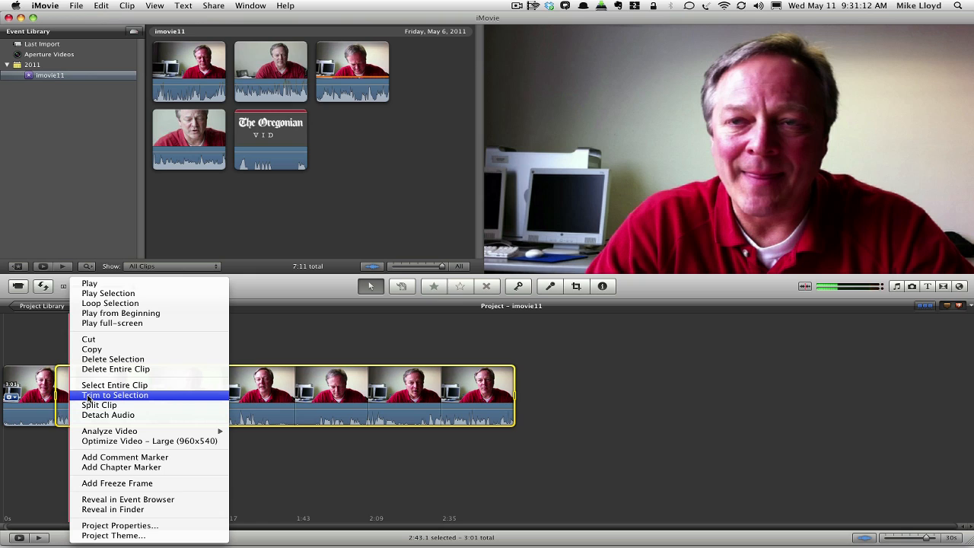
left_click(116, 396)
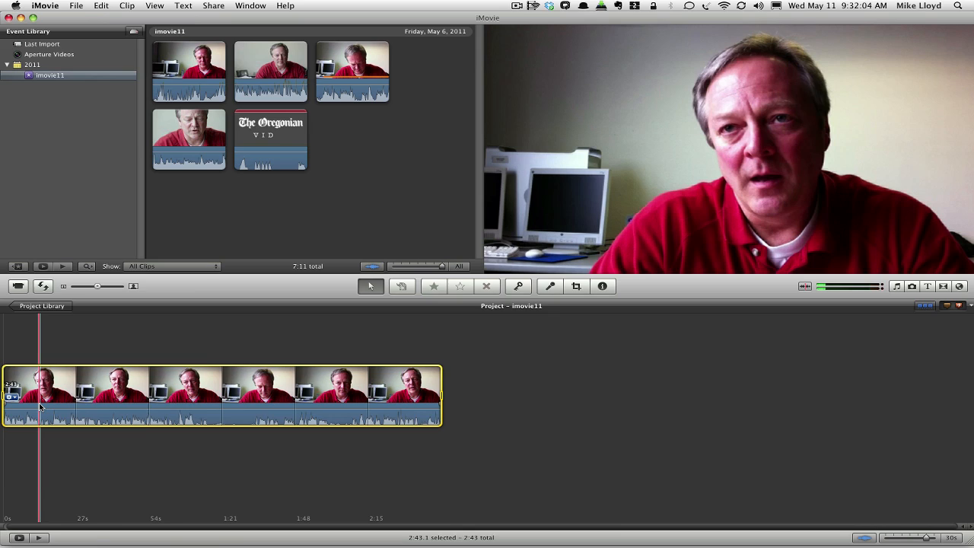
Split the trimmed clip at the playhead into a short opening piece and a longer remainder.
right_click(40, 408)
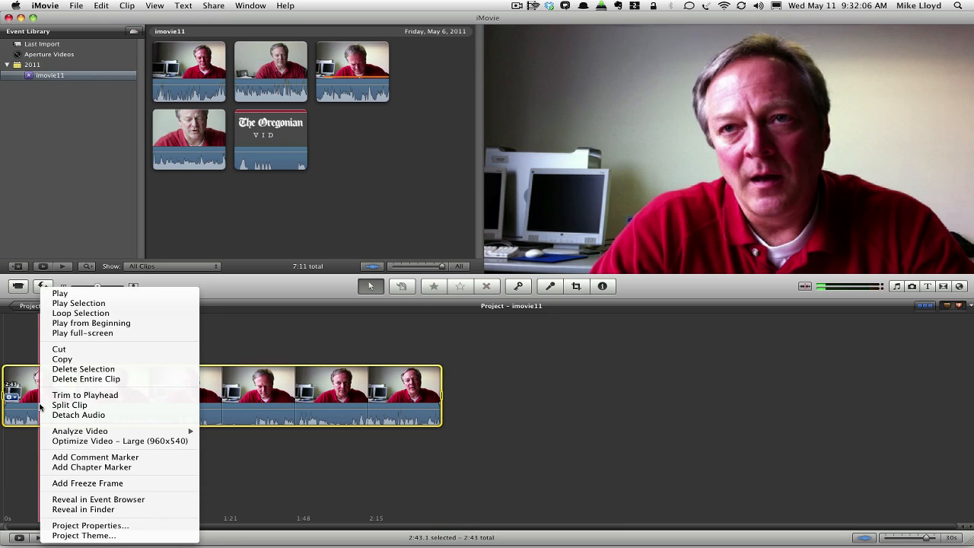
mouse_move(70, 405)
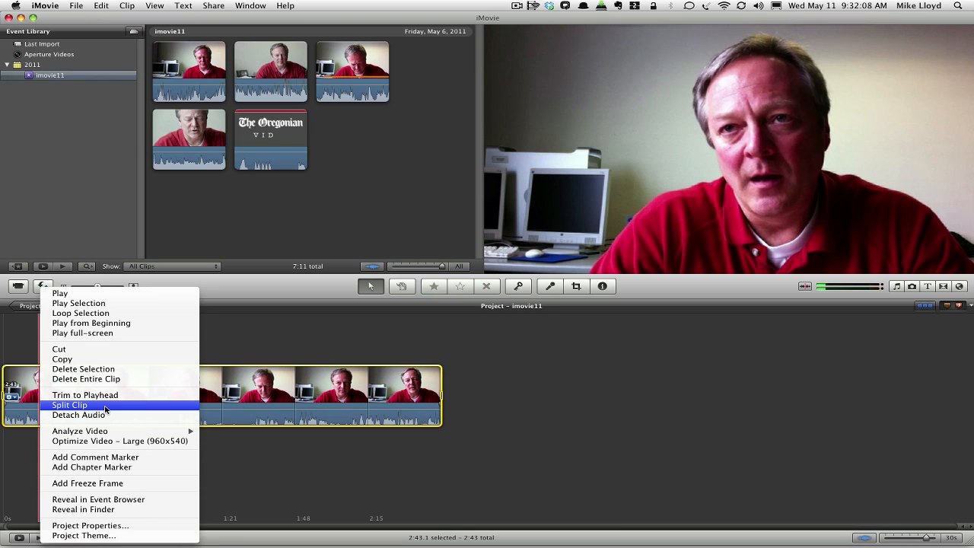
left_click(70, 405)
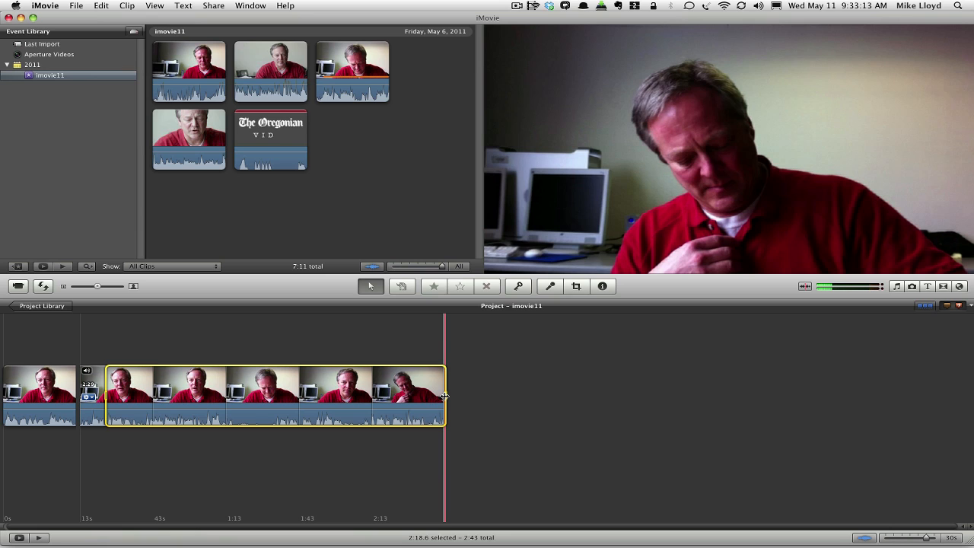
Select a roughly ten-second range near the beginning of the longer piece.
left_click(116, 393)
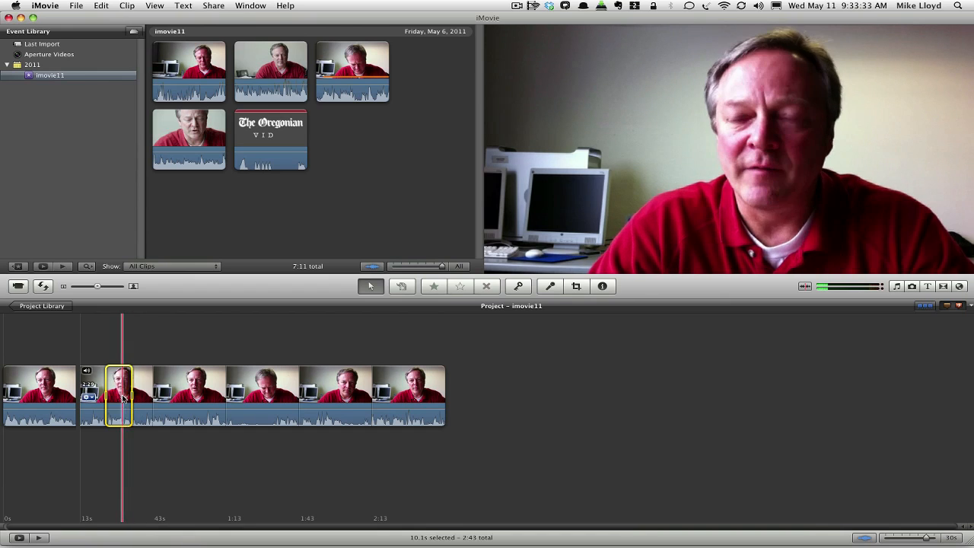
Trim the longer piece to its selected ten-second range, leaving two short clips.
right_click(122, 396)
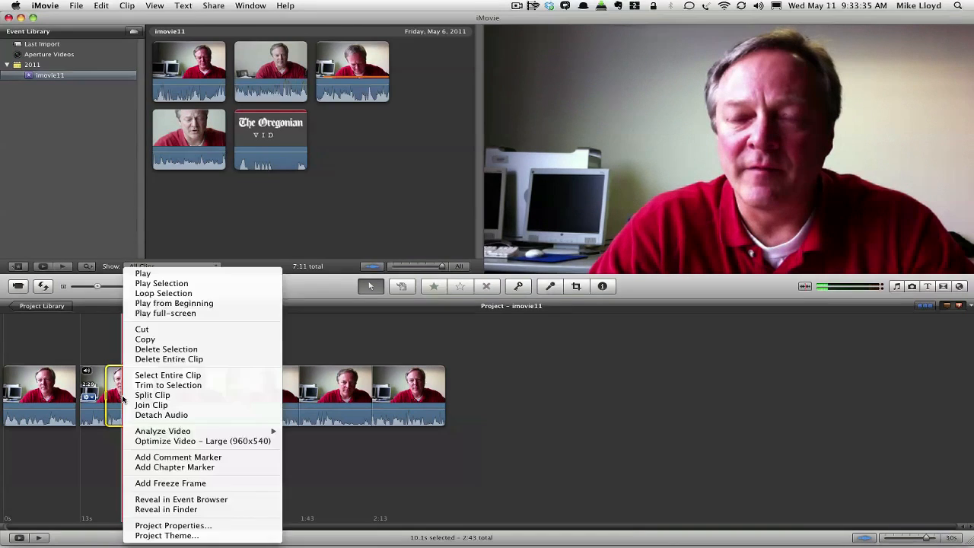
mouse_move(167, 385)
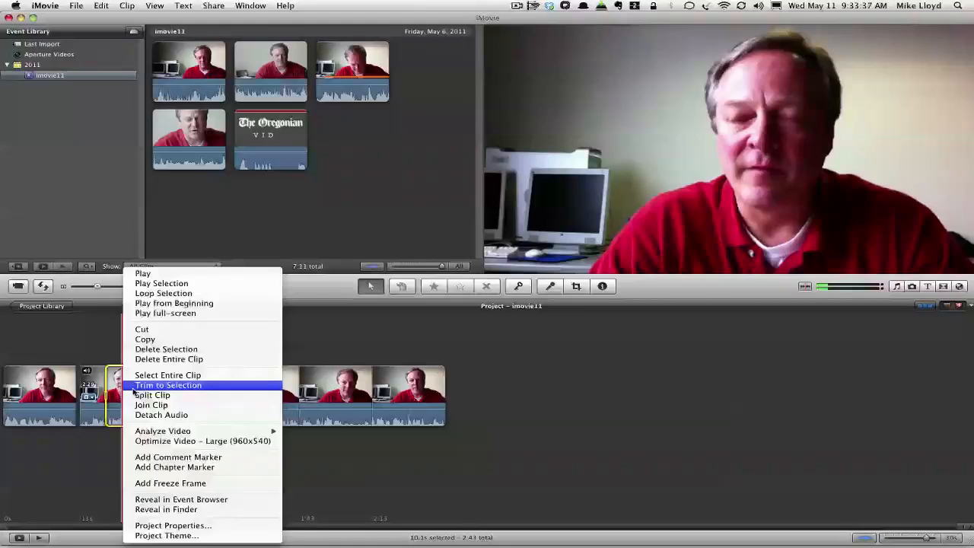
left_click(167, 385)
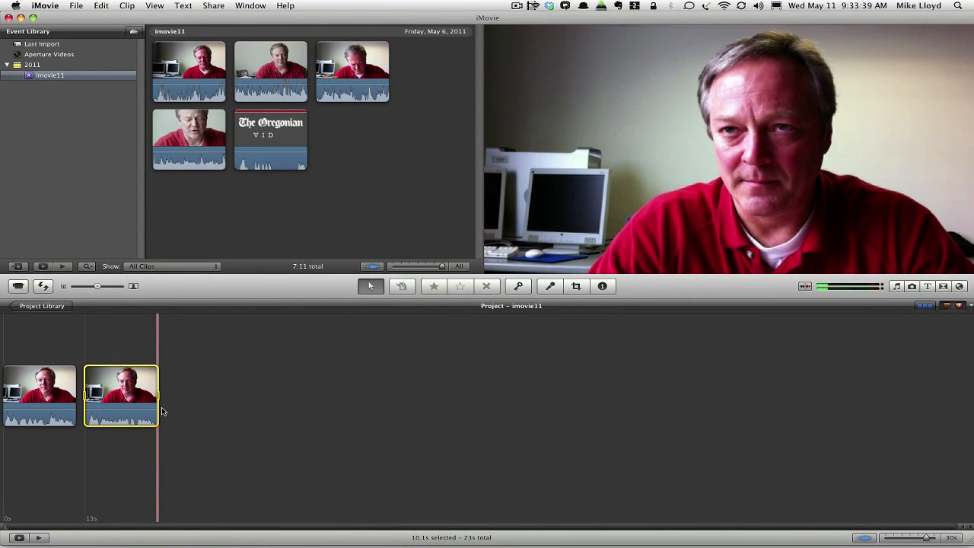